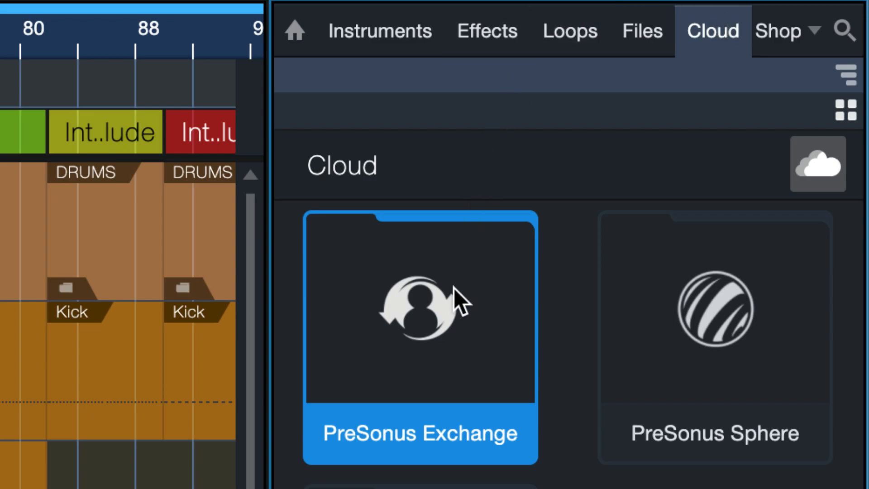
mouse_move(448, 340)
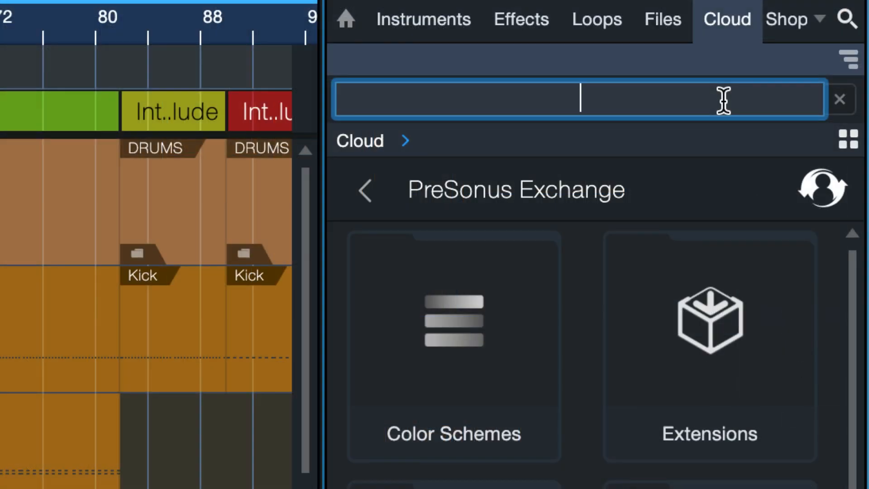
Search PreSonus Exchange shared content for 'gby 2022'
type("gby 2022")
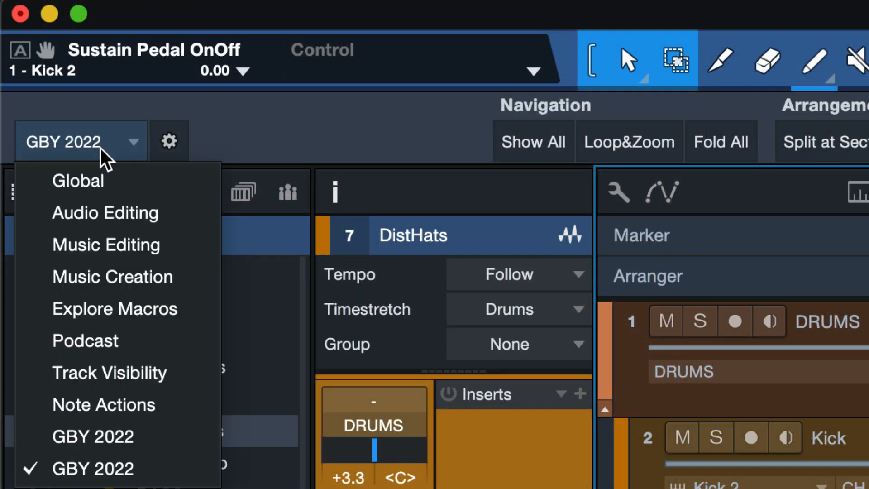
mouse_move(122, 269)
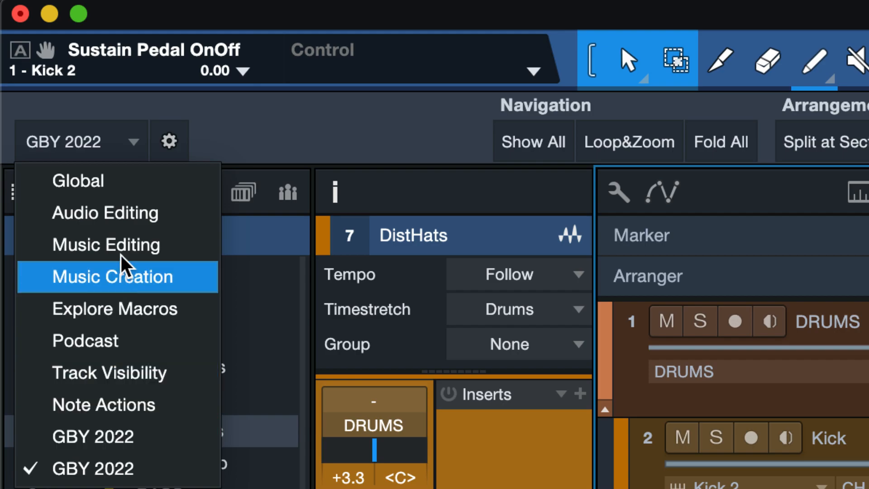
Close the macro page list with GBY 2022 kept as the active page
left_click(112, 277)
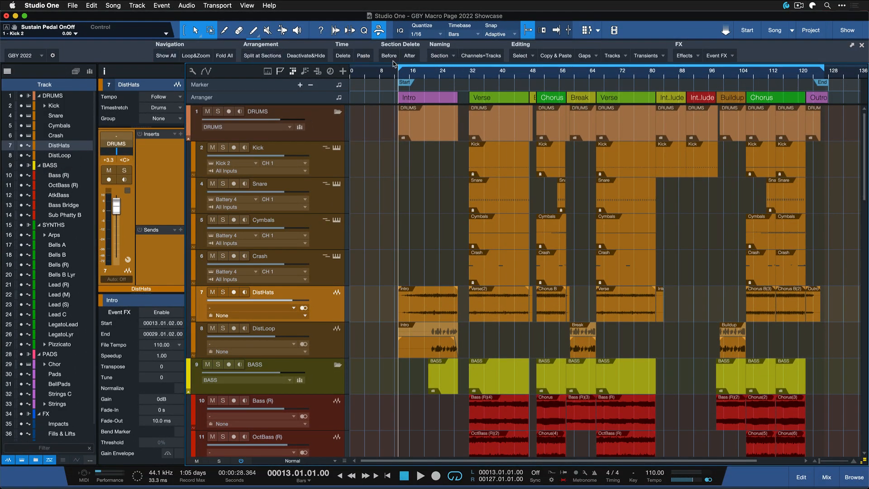